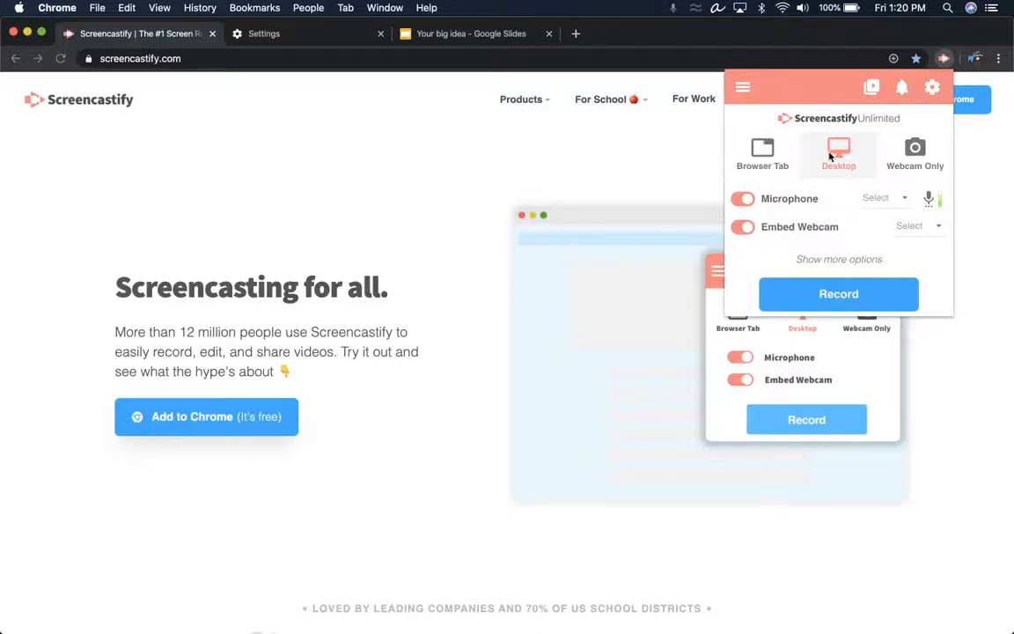
- Start a Desktop recording with microphone and embedded webcam in Screencastify
left_click(762, 154)
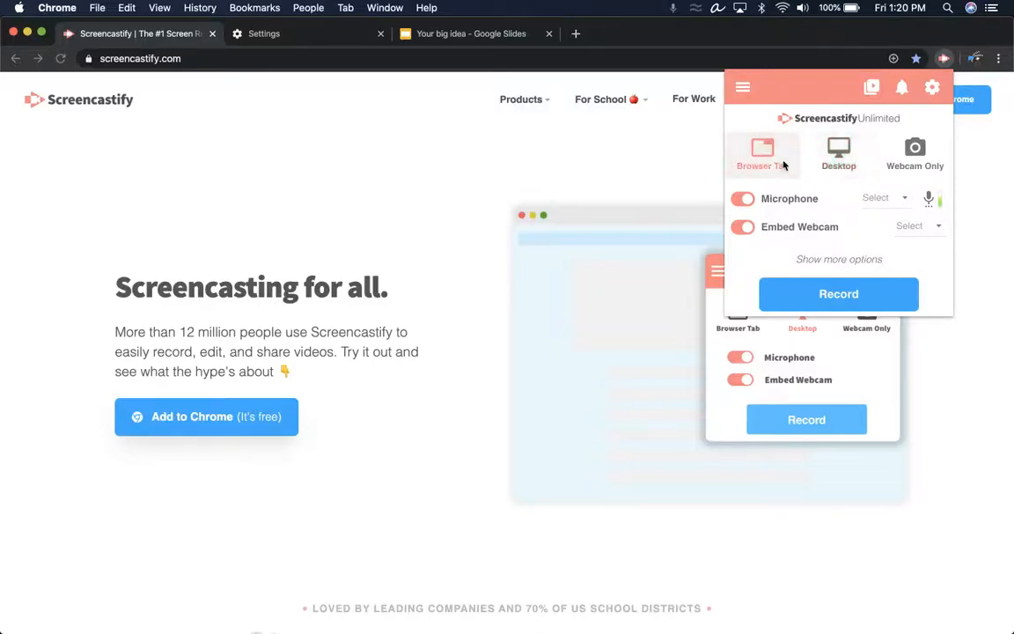
left_click(838, 151)
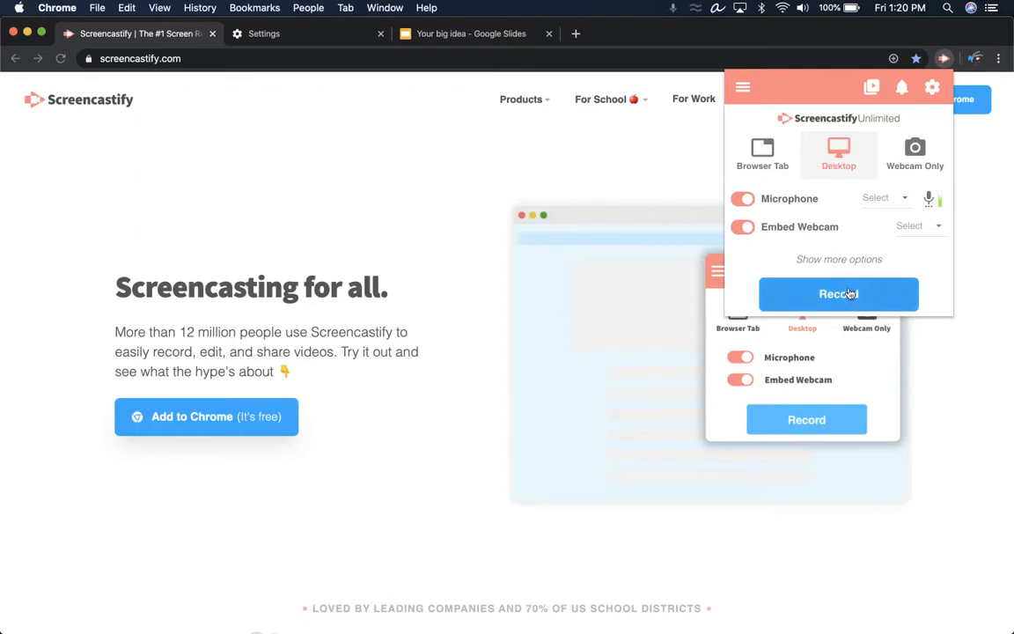
left_click(839, 294)
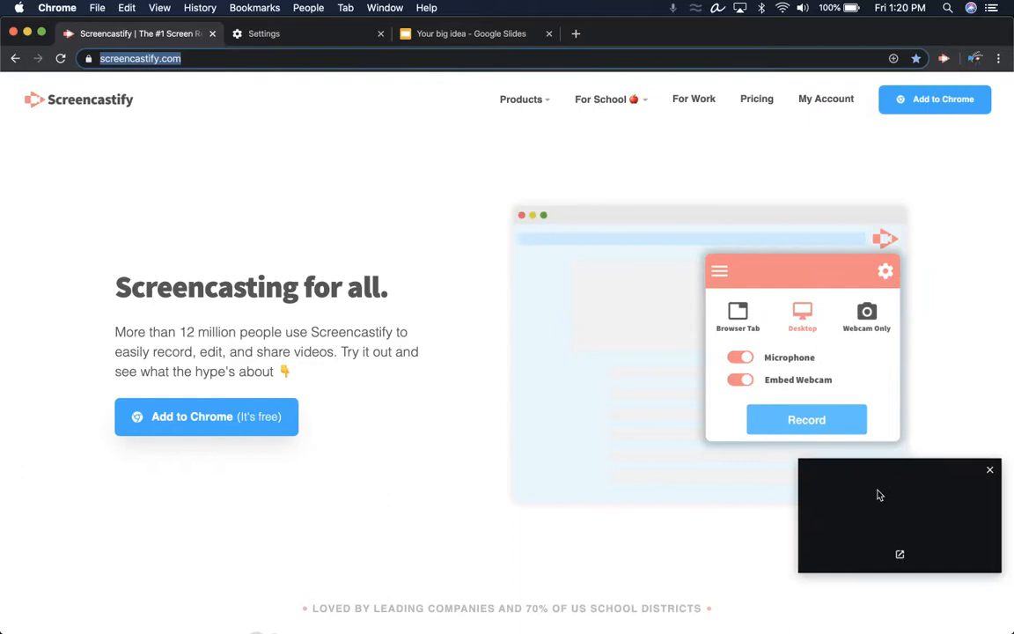
- Share Your Entire Screen and hide the screen-sharing notice
left_click(806, 419)
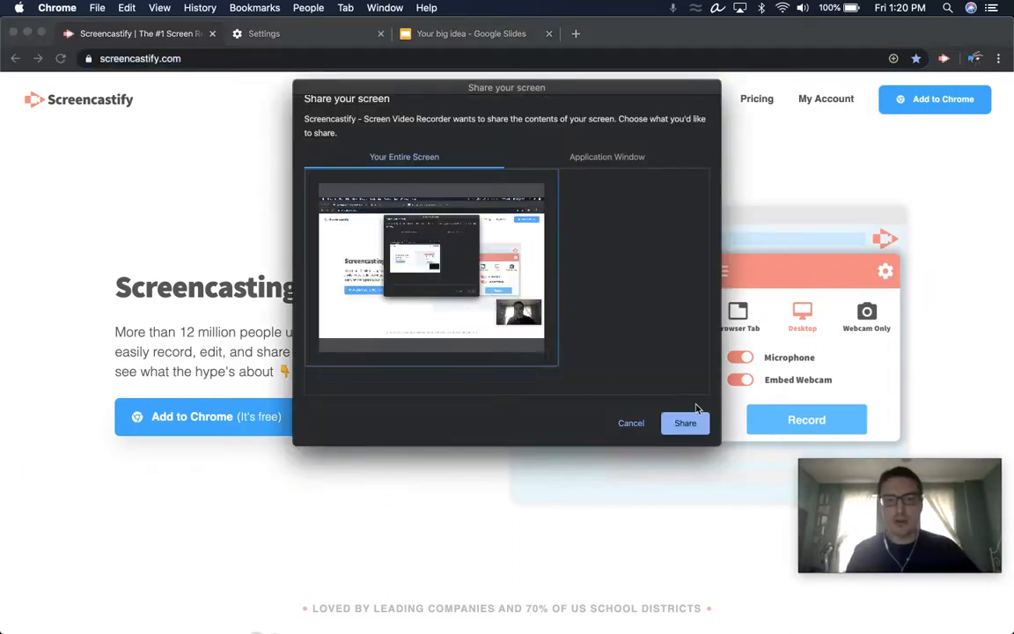
left_click(685, 422)
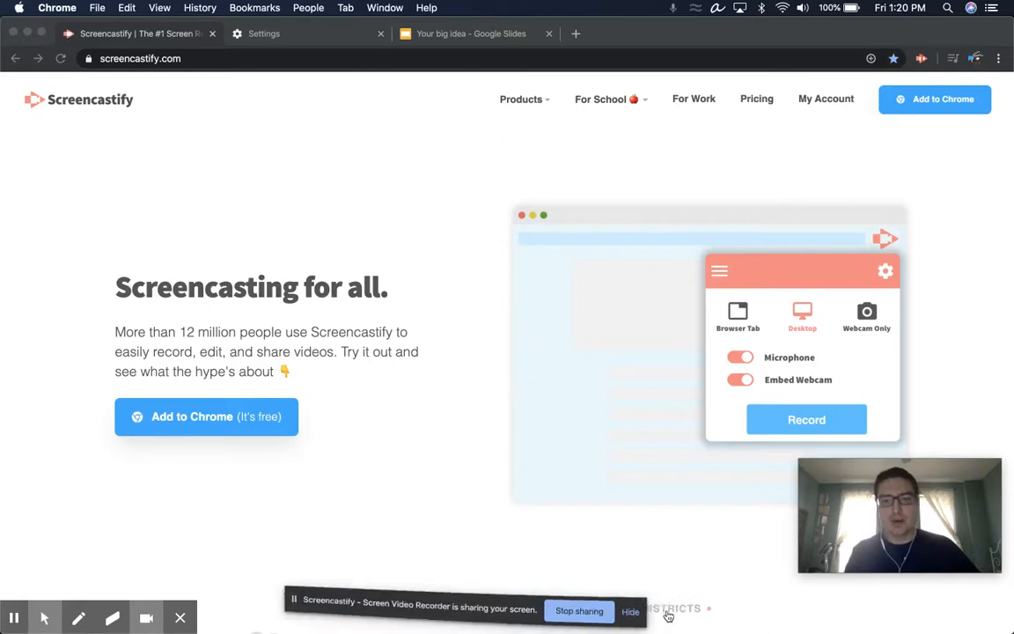
left_click(630, 611)
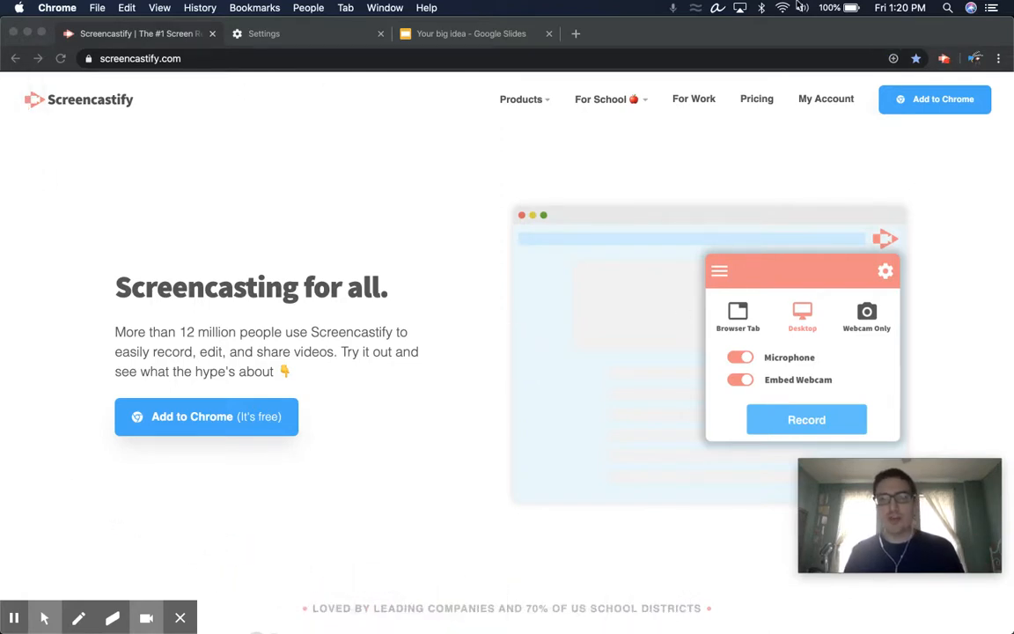
mouse_move(484, 308)
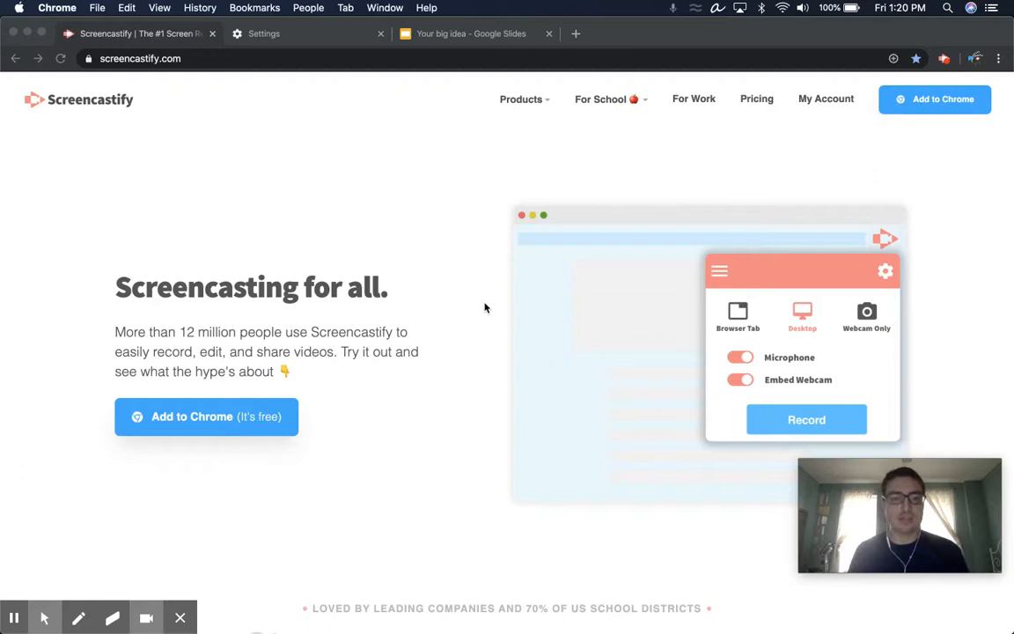
- Bring the untitled Keynote presentation to the front from the Dock
left_click(19, 379)
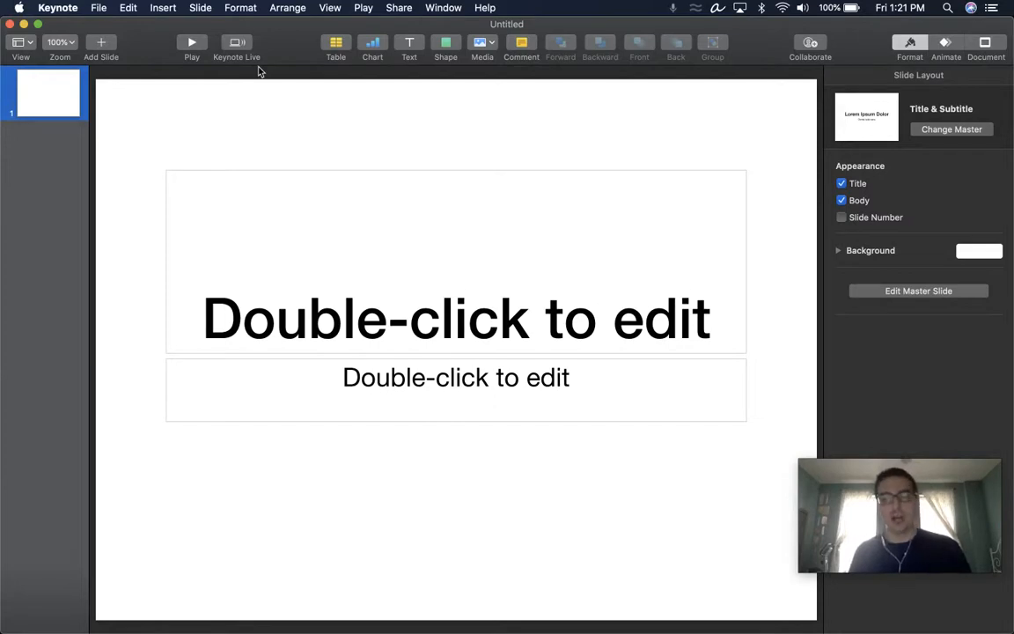
mouse_move(756, 11)
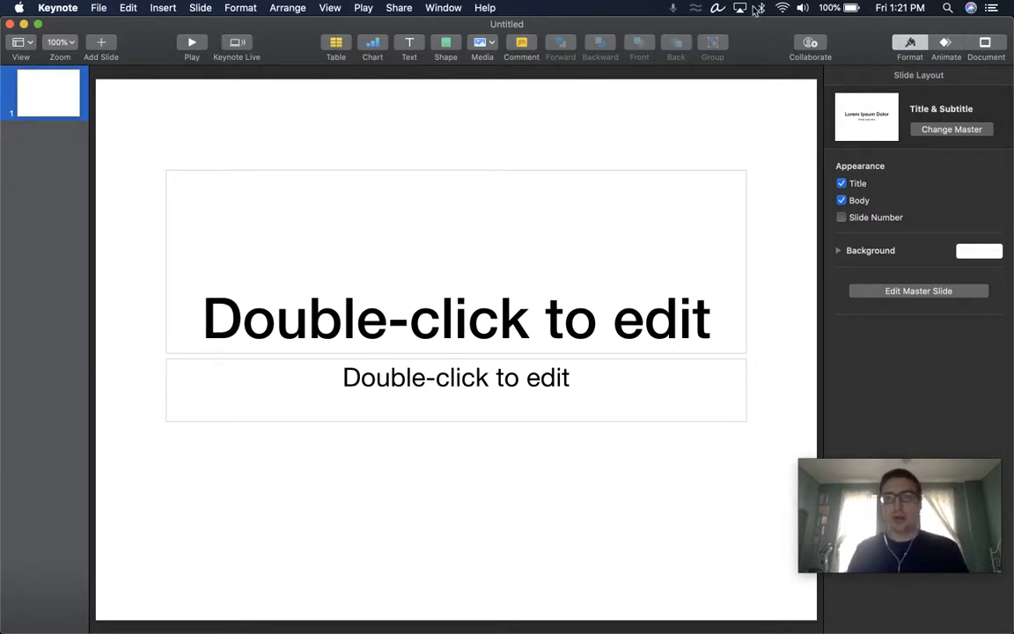
mouse_move(620, 308)
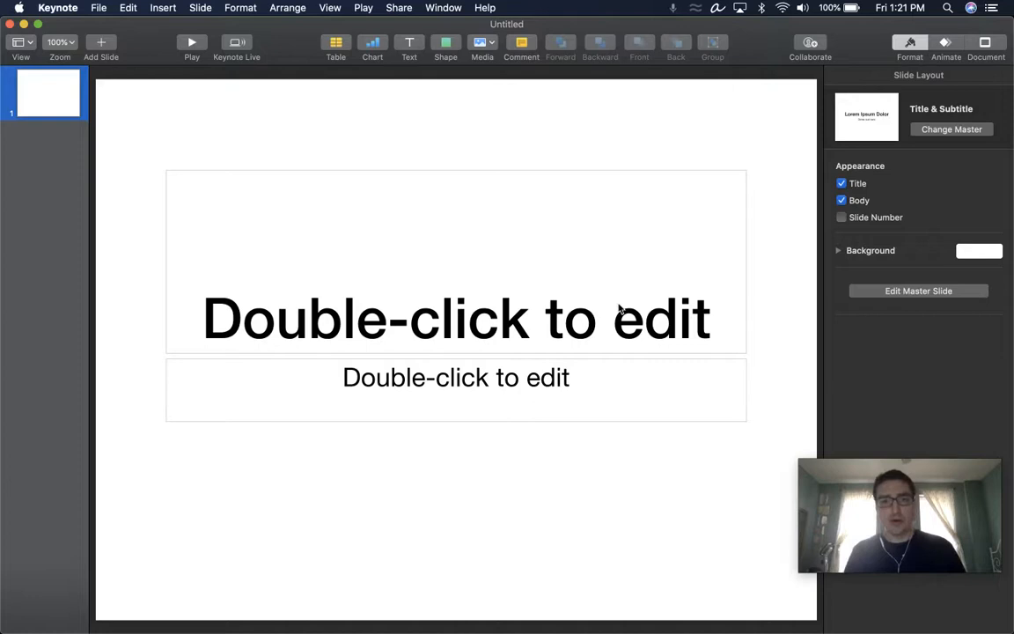
mouse_move(23, 156)
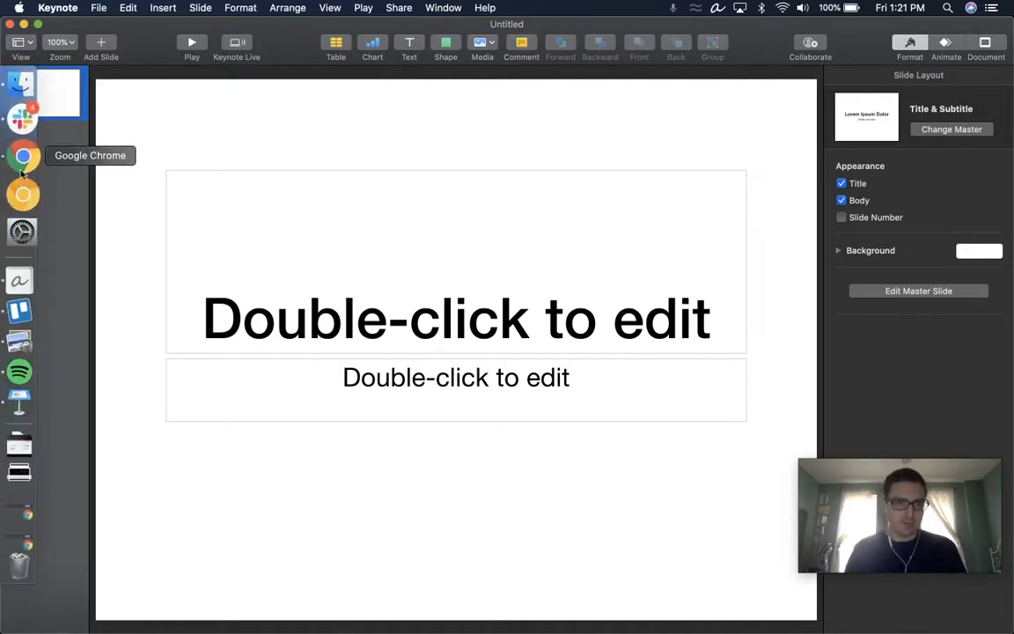
- Return to Chrome, stop recording, and reopen Screencastify over the 'Your big idea' deck
left_click(23, 156)
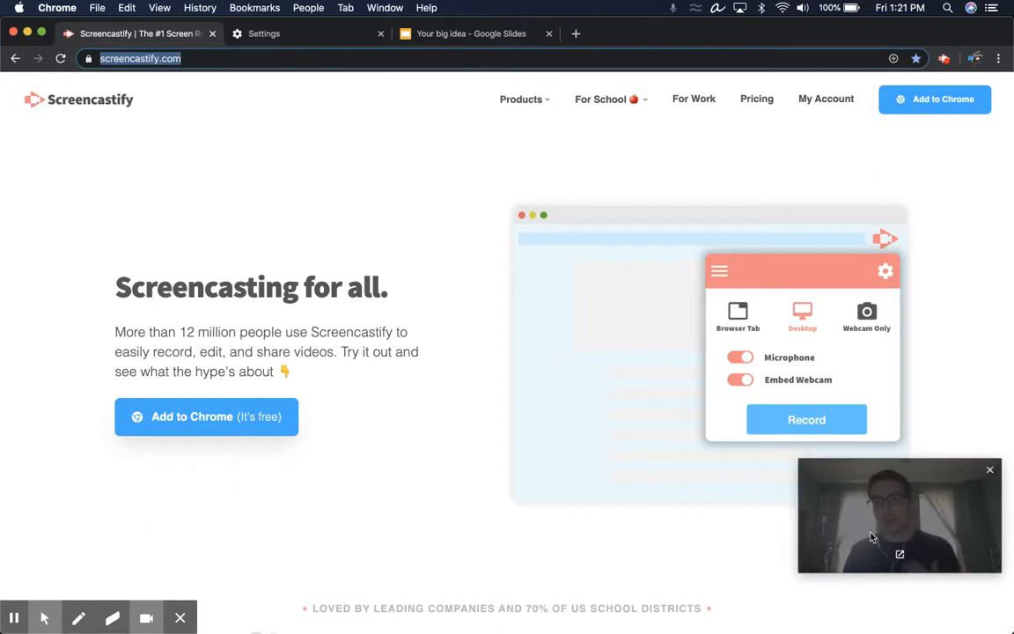
mouse_move(22, 187)
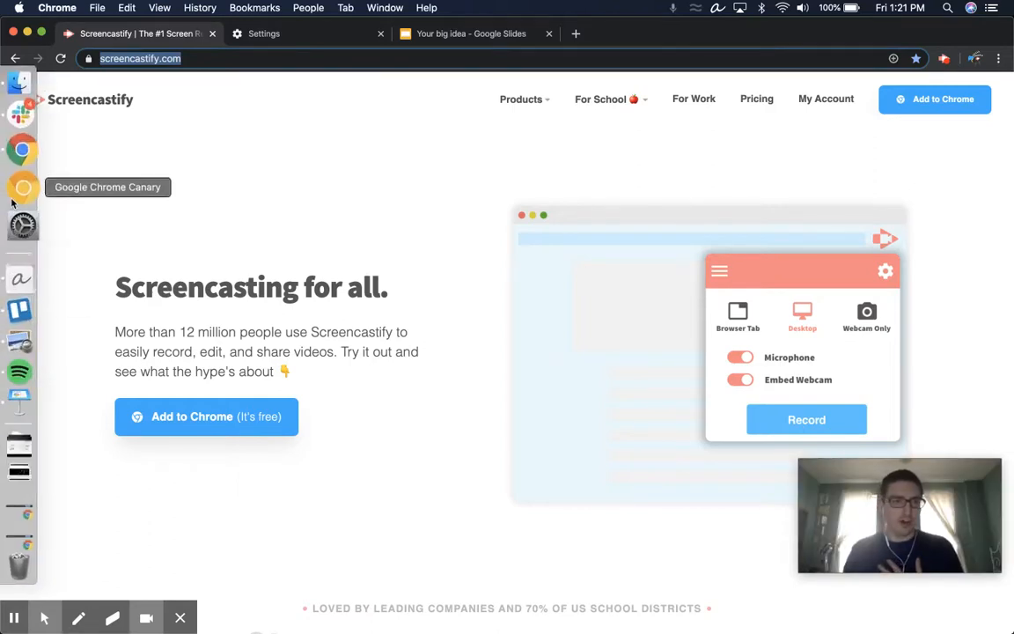
left_click(13, 385)
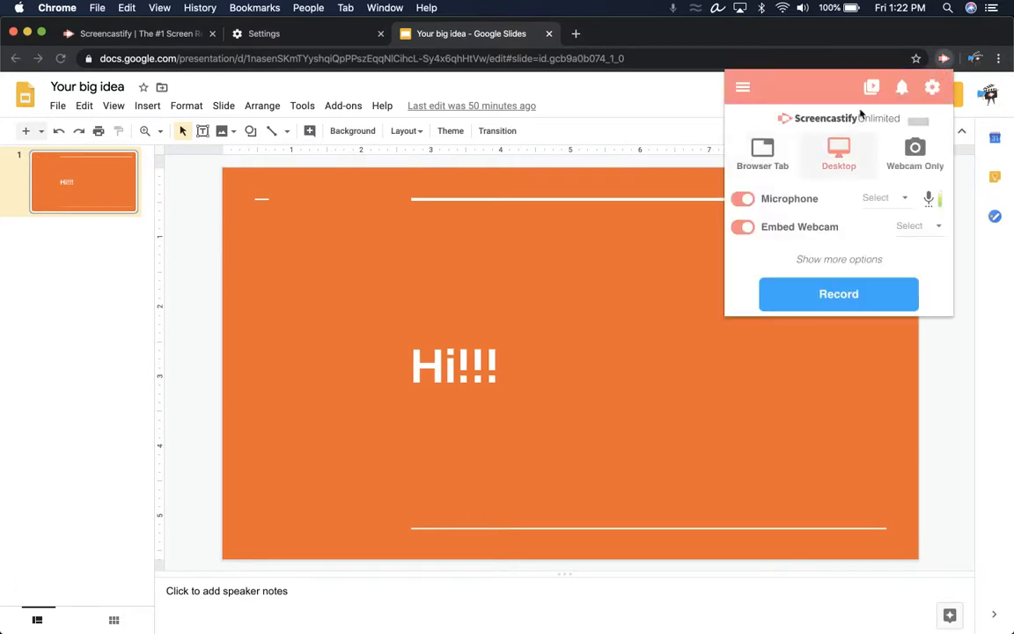
- Start a Browser Tab recording of the Slides deck with the webcam expanded full-size
left_click(761, 154)
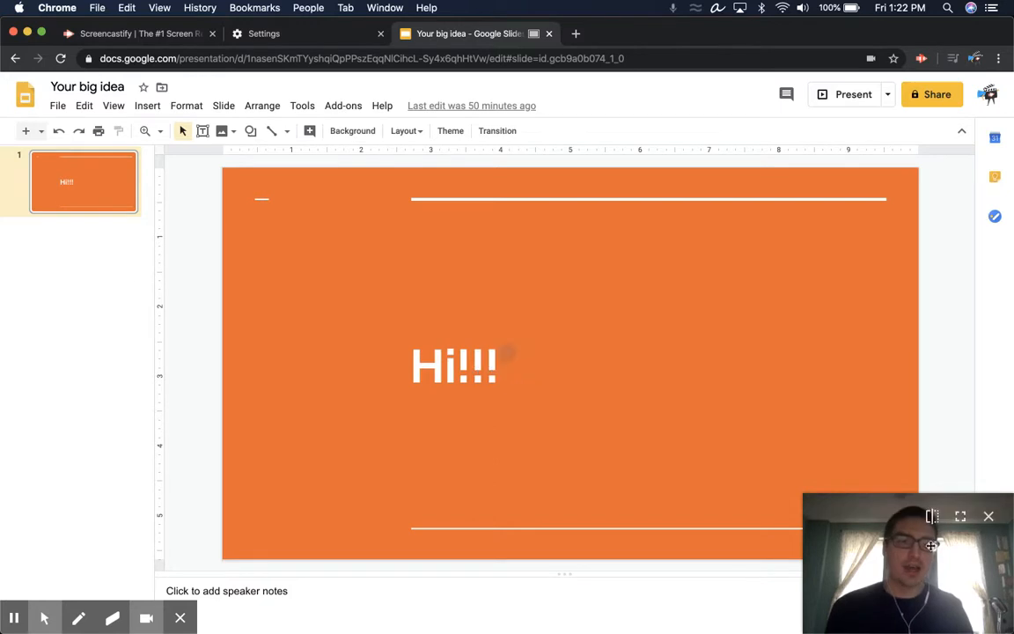
mouse_move(797, 493)
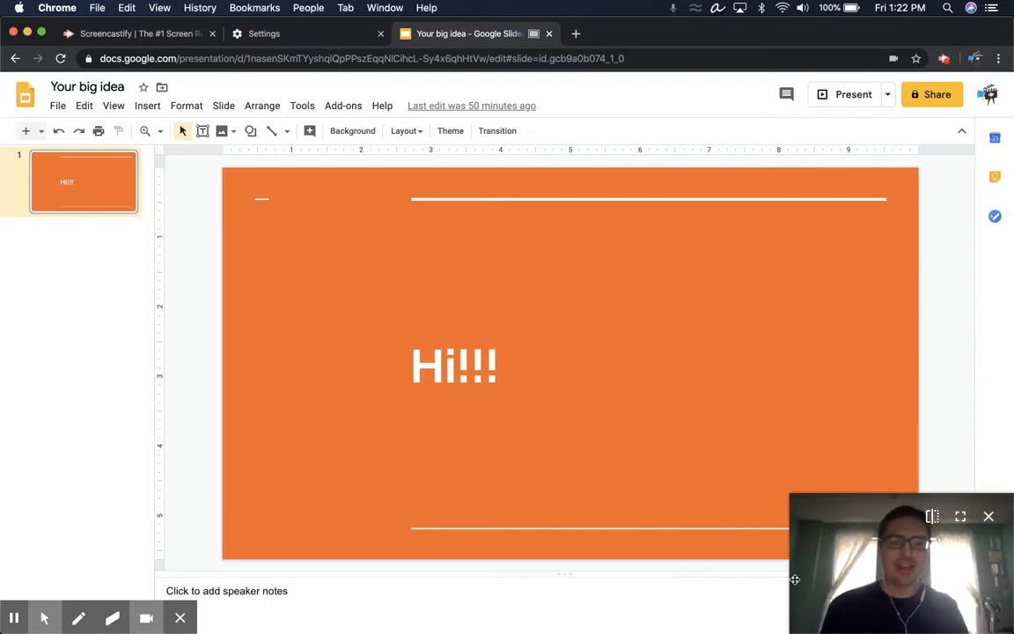
mouse_move(902, 543)
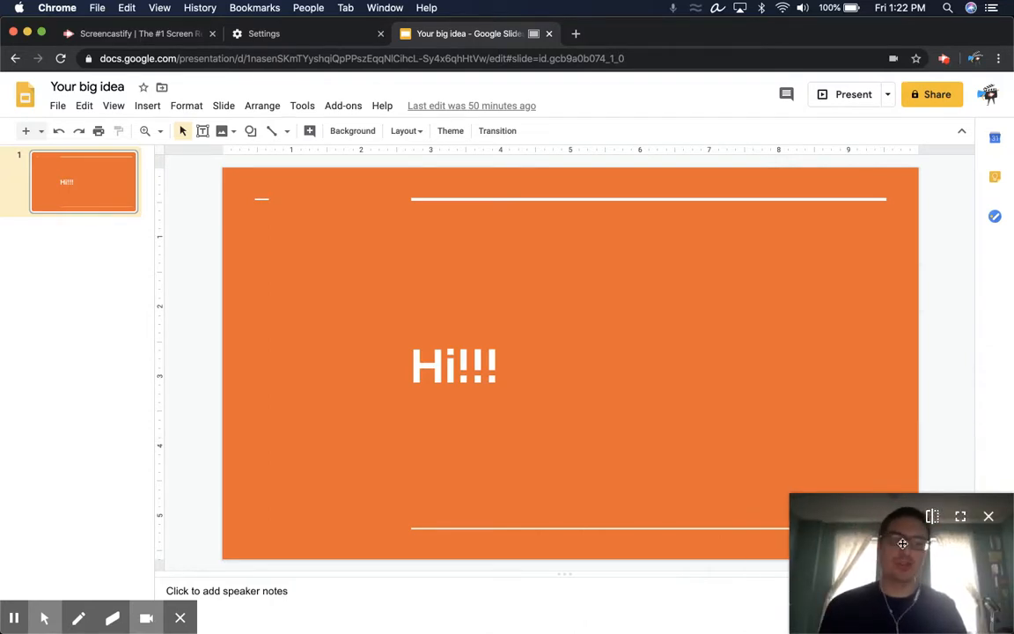
left_click(961, 516)
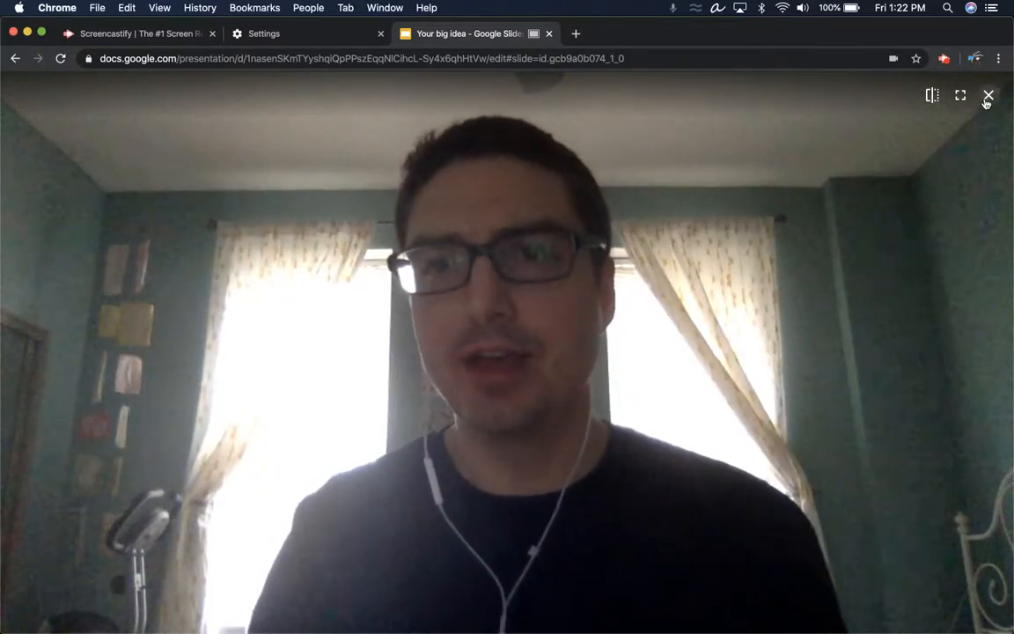
- Close the full-size webcam overlay to reveal the Hi!!! slide
left_click(988, 95)
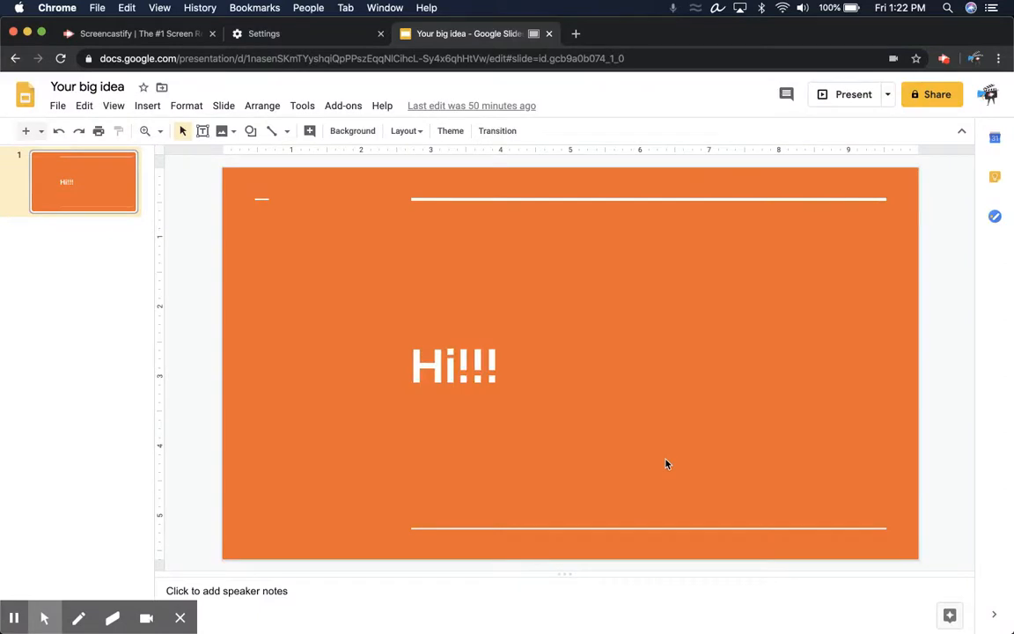
mouse_move(423, 251)
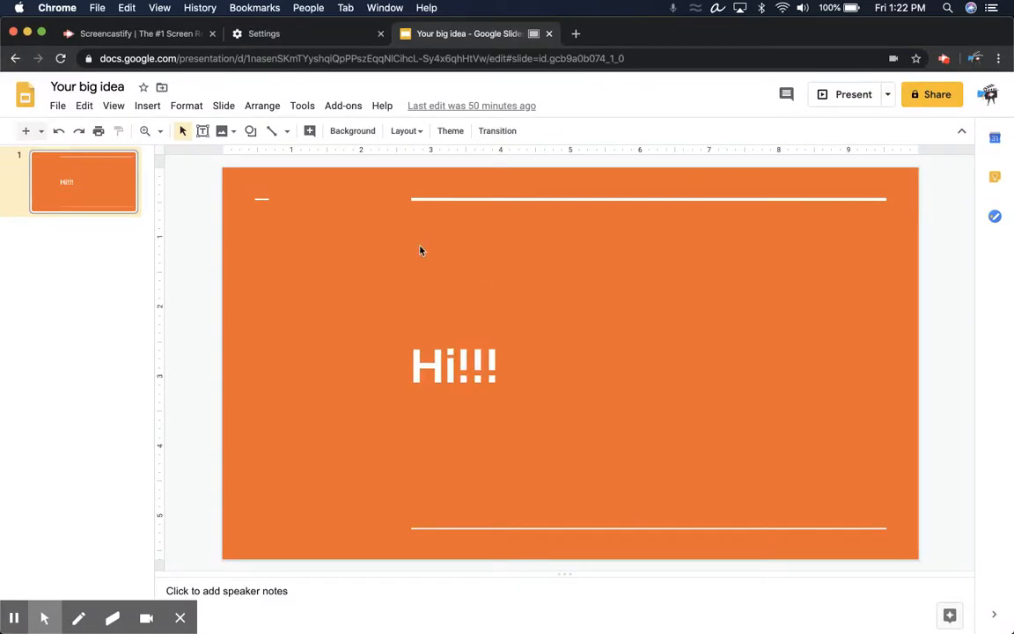
mouse_move(225, 460)
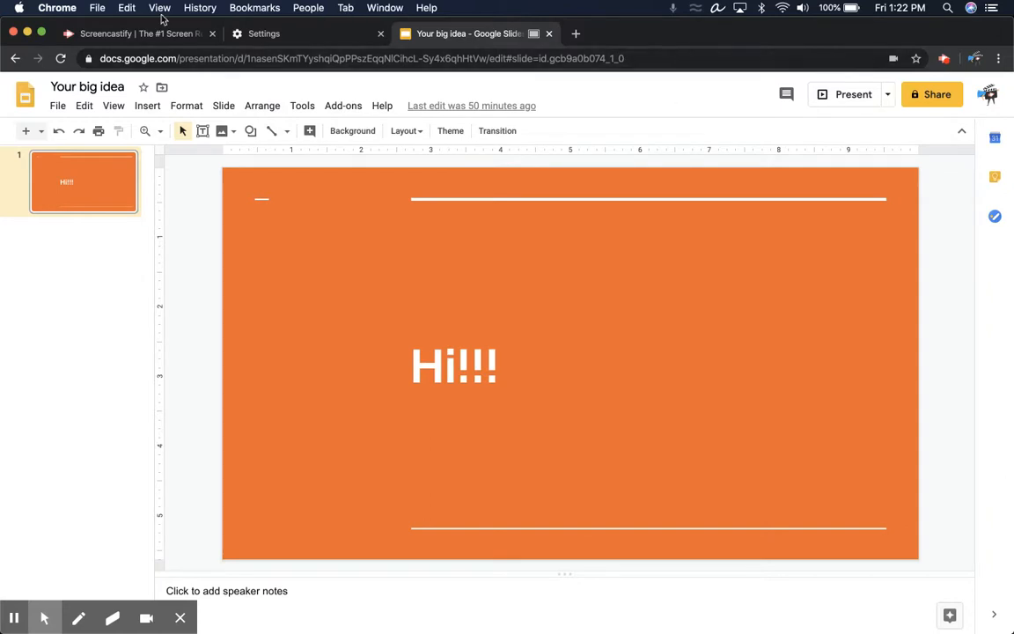
mouse_move(441, 10)
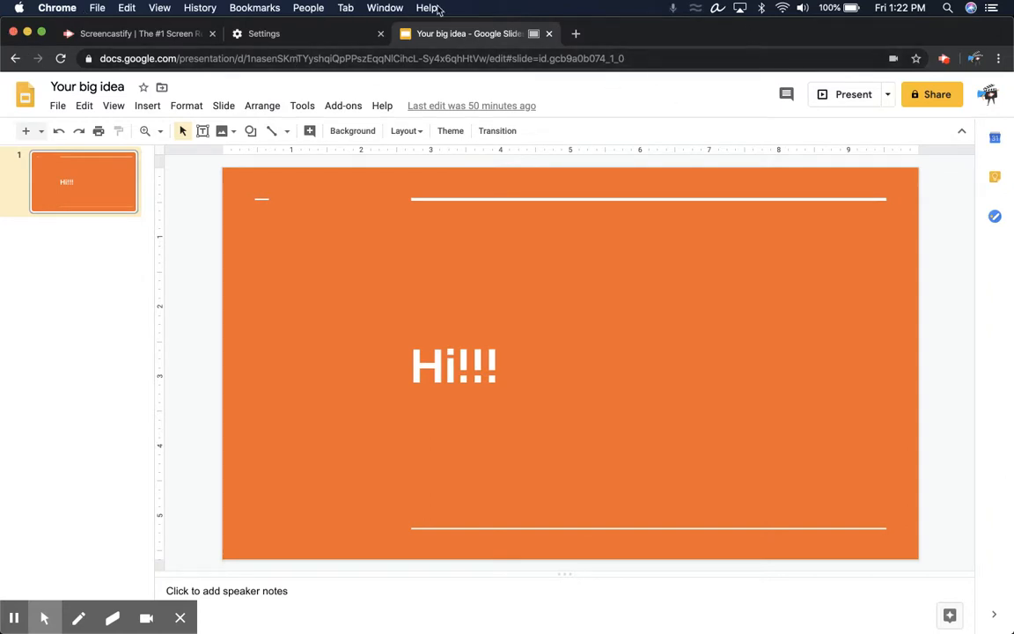
mouse_move(858, 44)
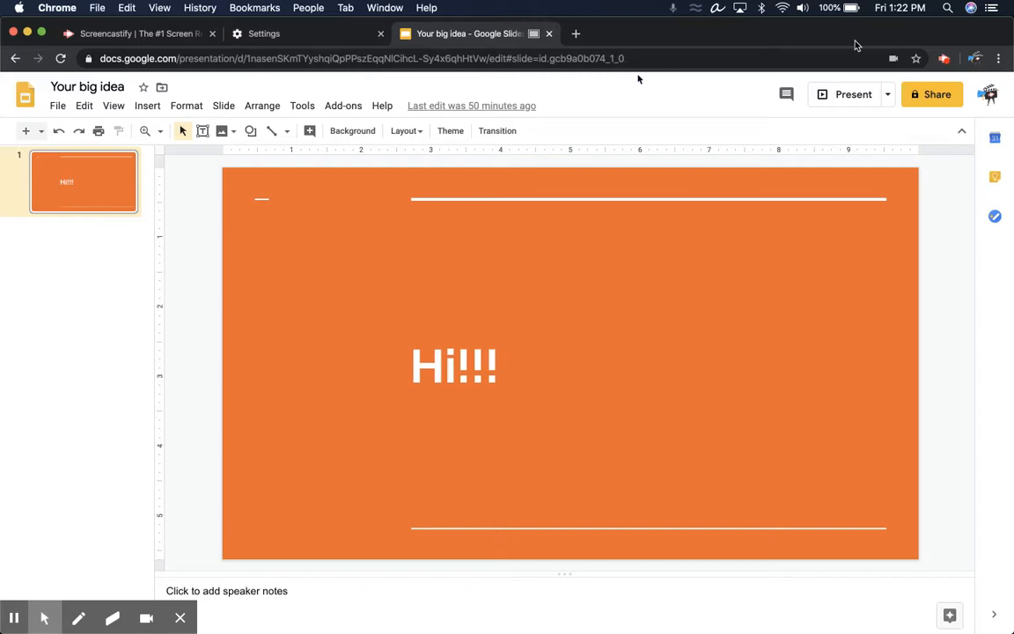
mouse_move(302, 83)
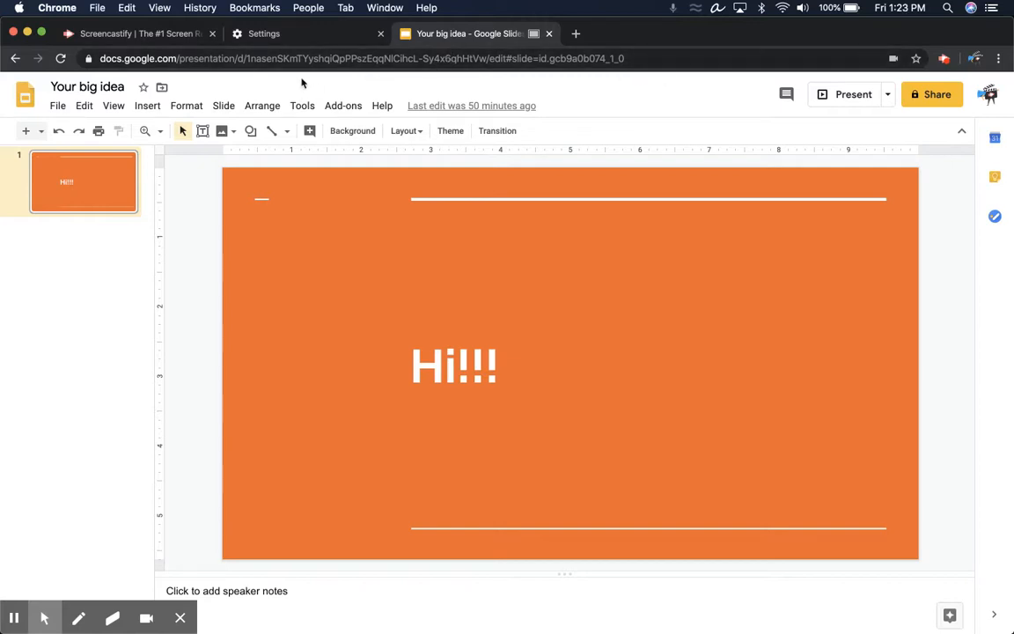
- Go to the screencastify.com tab and open For School > Overview
left_click(132, 34)
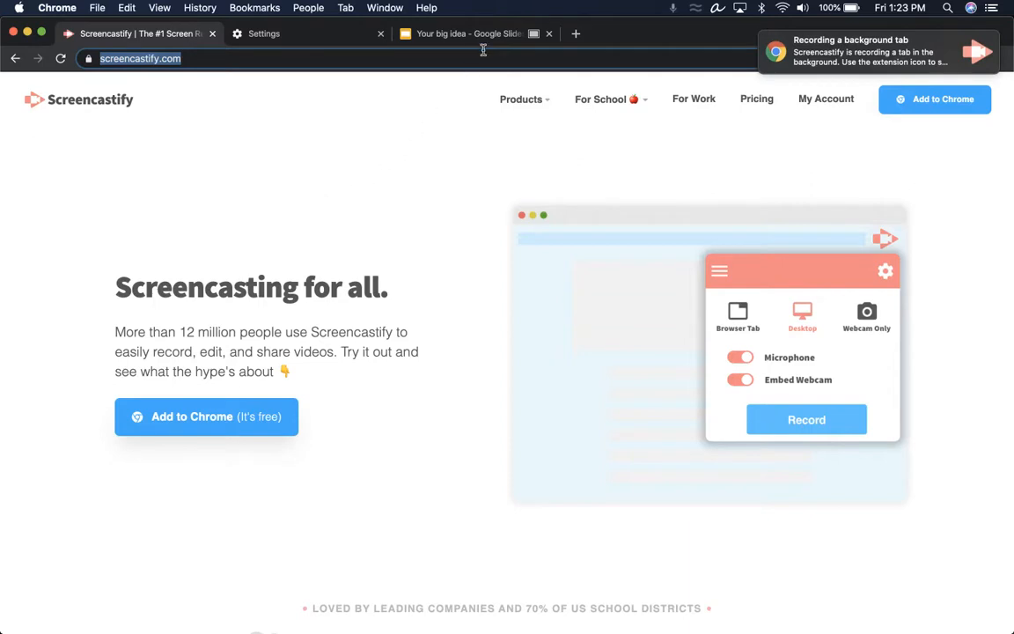
mouse_move(476, 33)
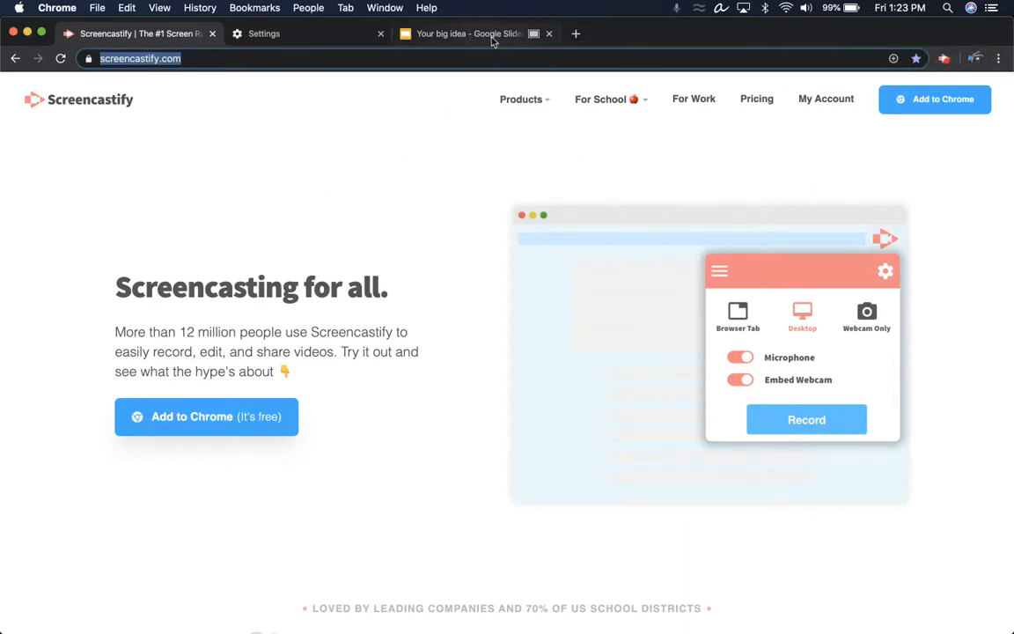
mouse_move(534, 40)
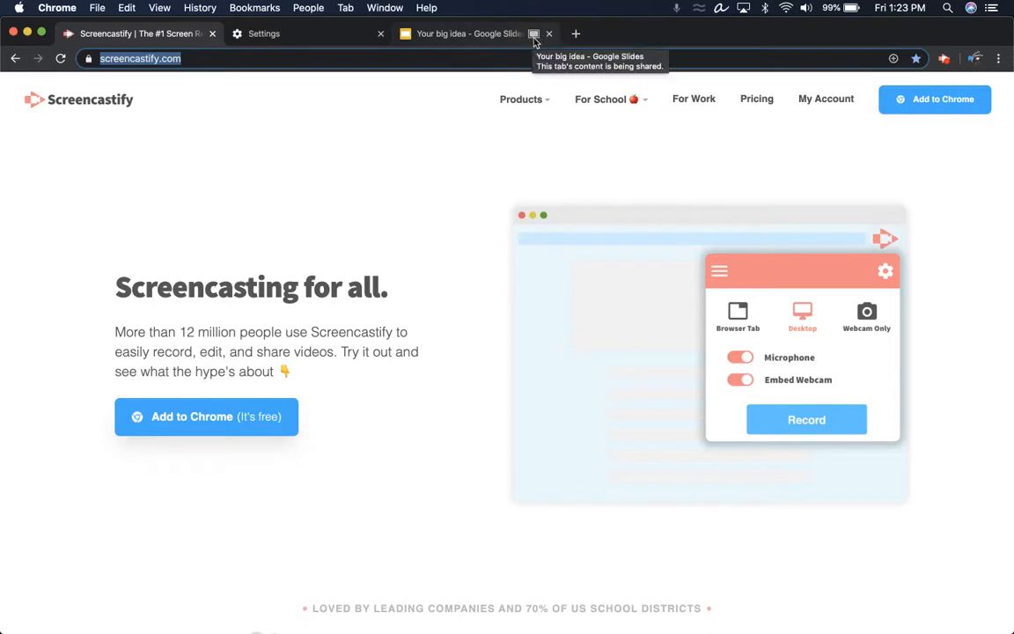
mouse_move(508, 44)
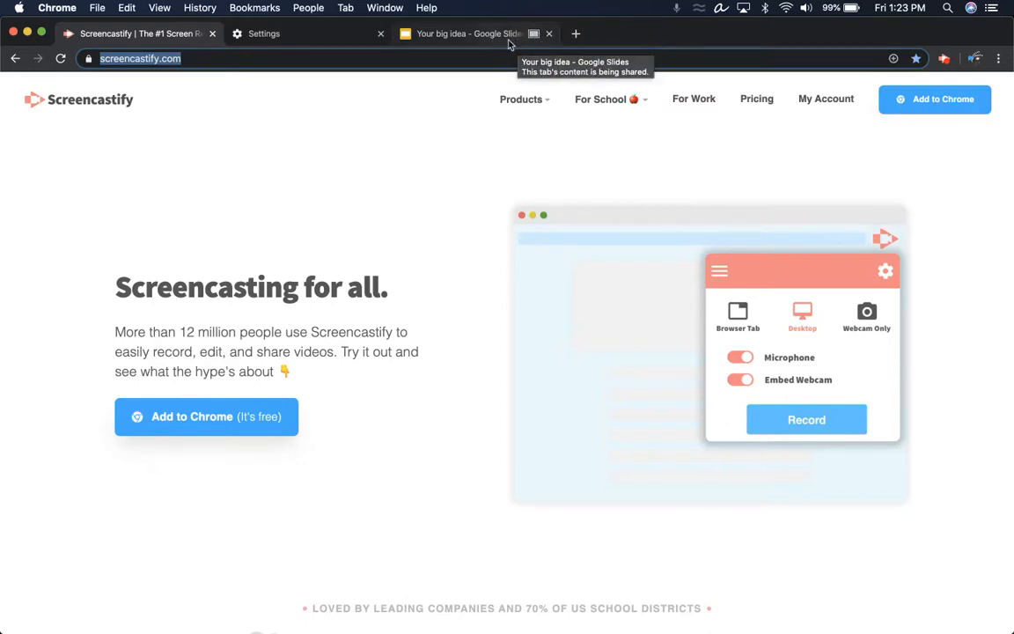
mouse_move(590, 117)
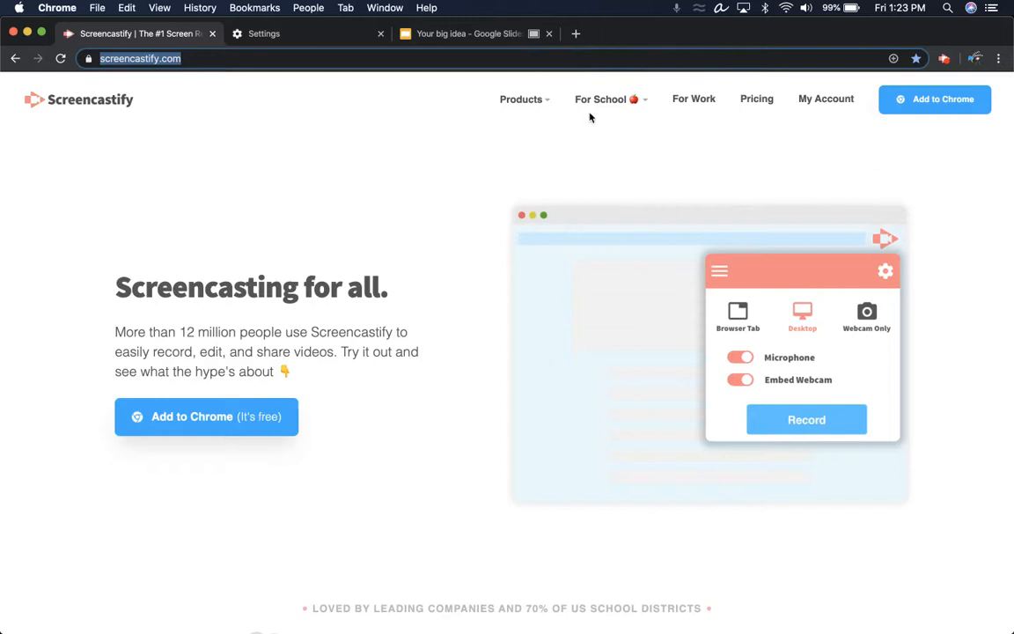
left_click(602, 99)
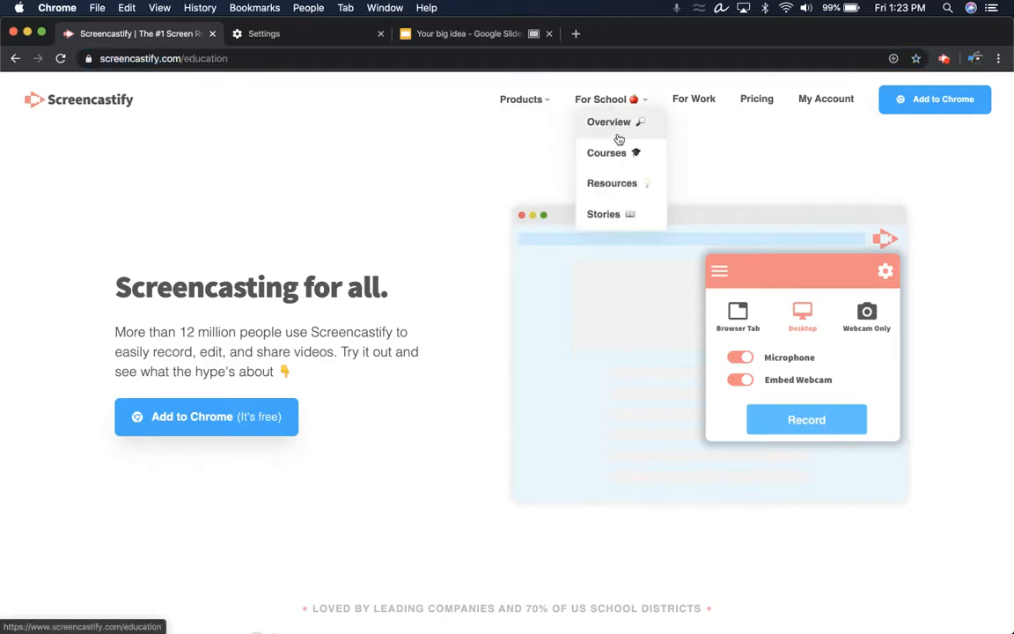
left_click(608, 121)
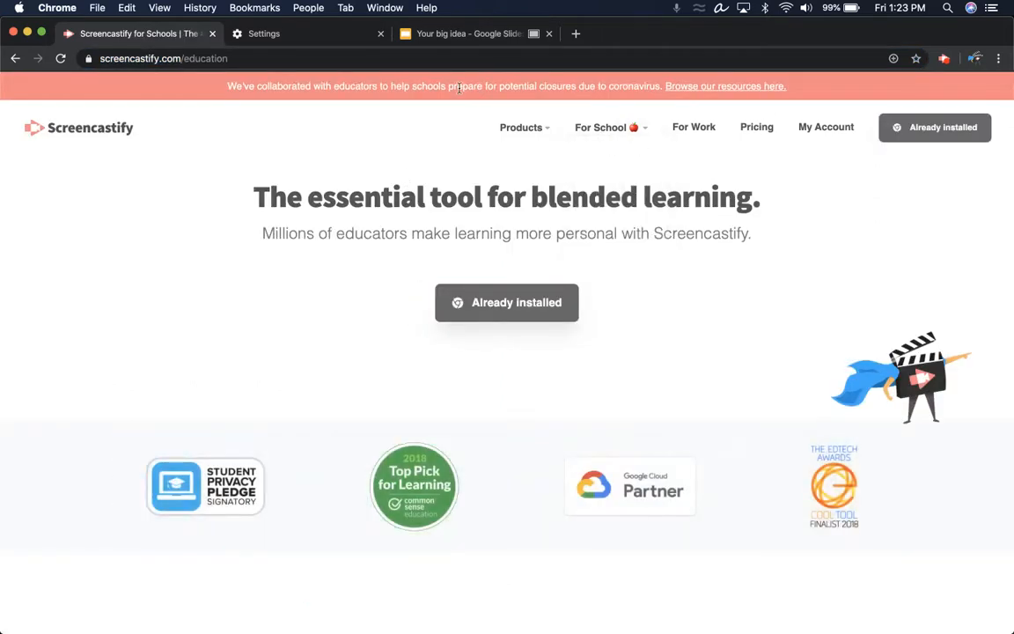
- Return to the 'Your big idea – Google Slides' tab
left_click(468, 33)
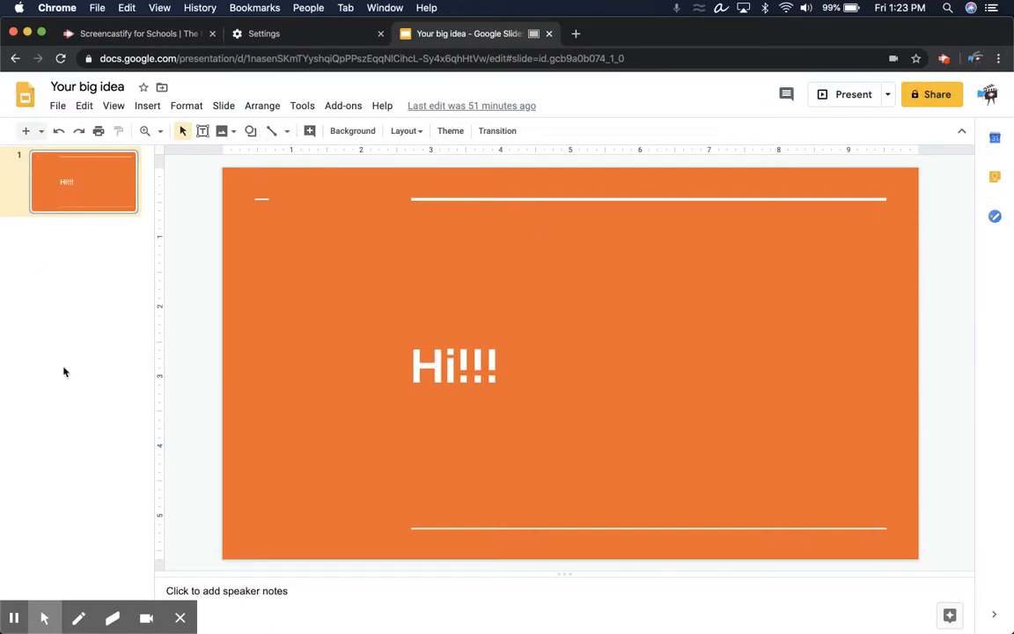
mouse_move(687, 508)
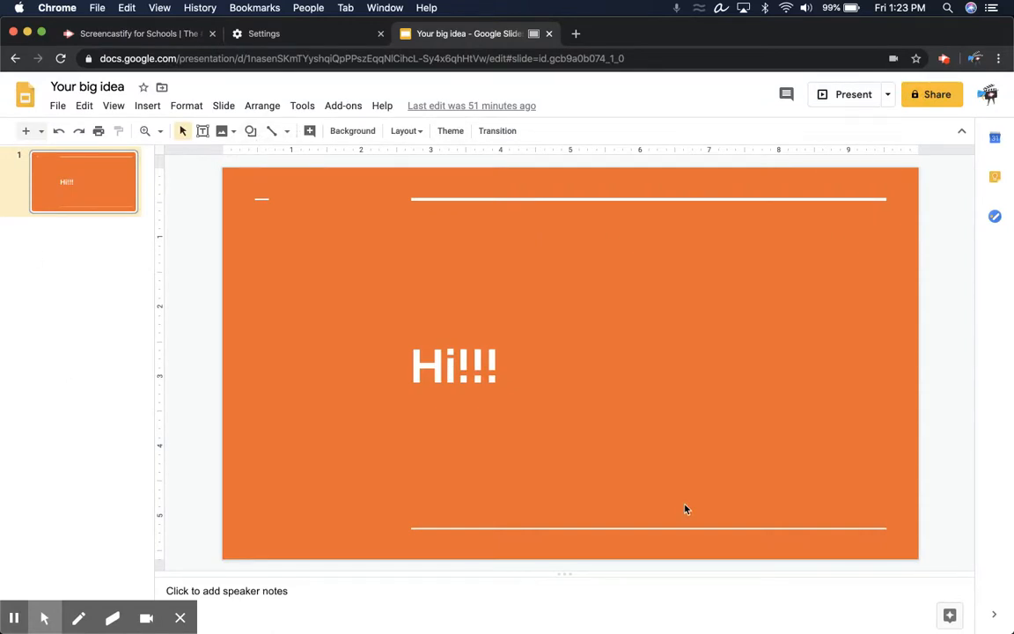
mouse_move(497, 105)
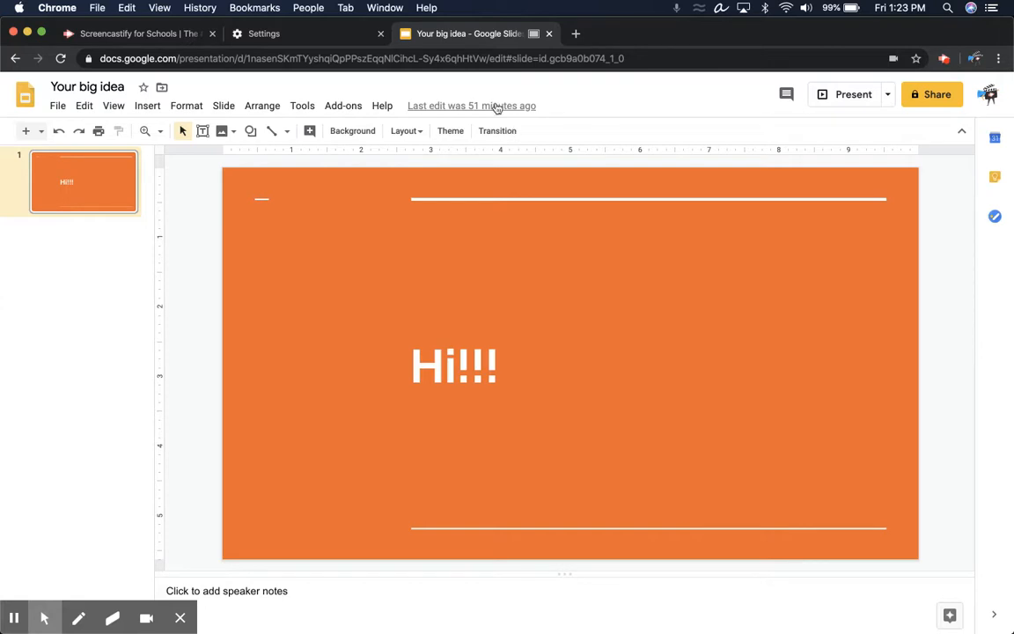